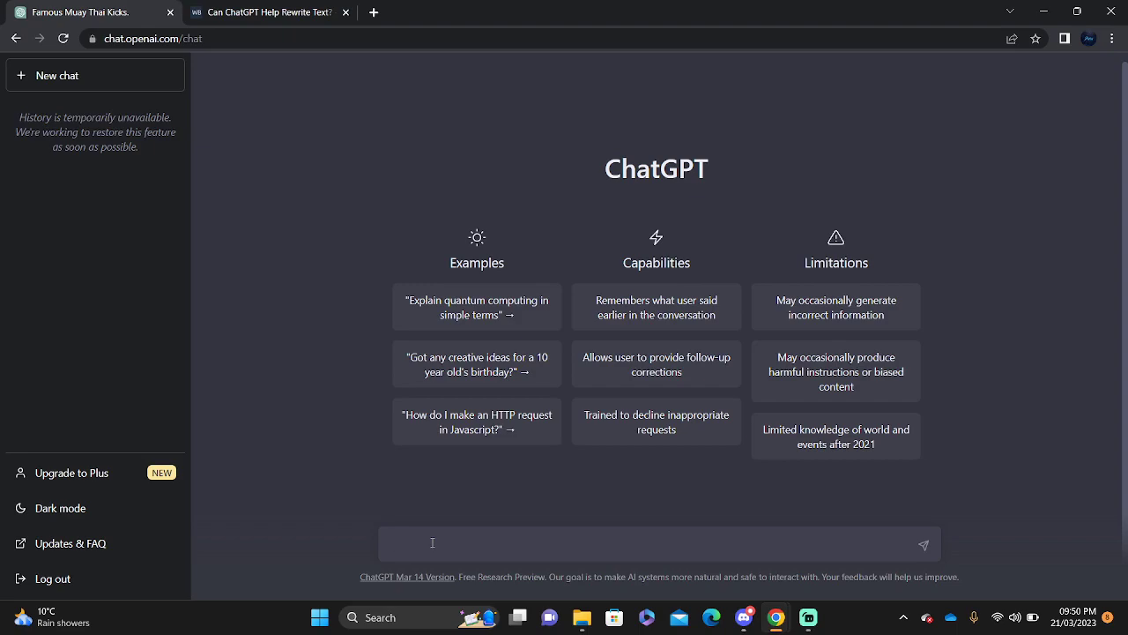
- Send the request to rewrite "Mitochondria is the power house of the cell" as professionally as possible
text(can you rewrite me this text as profe)
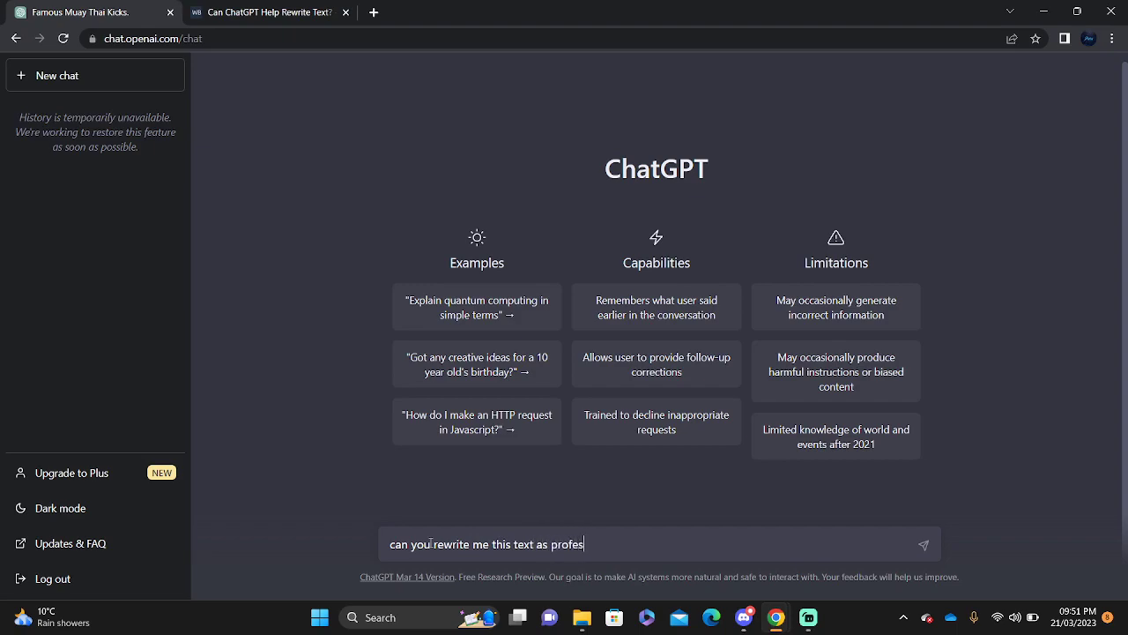
text(sionally as)
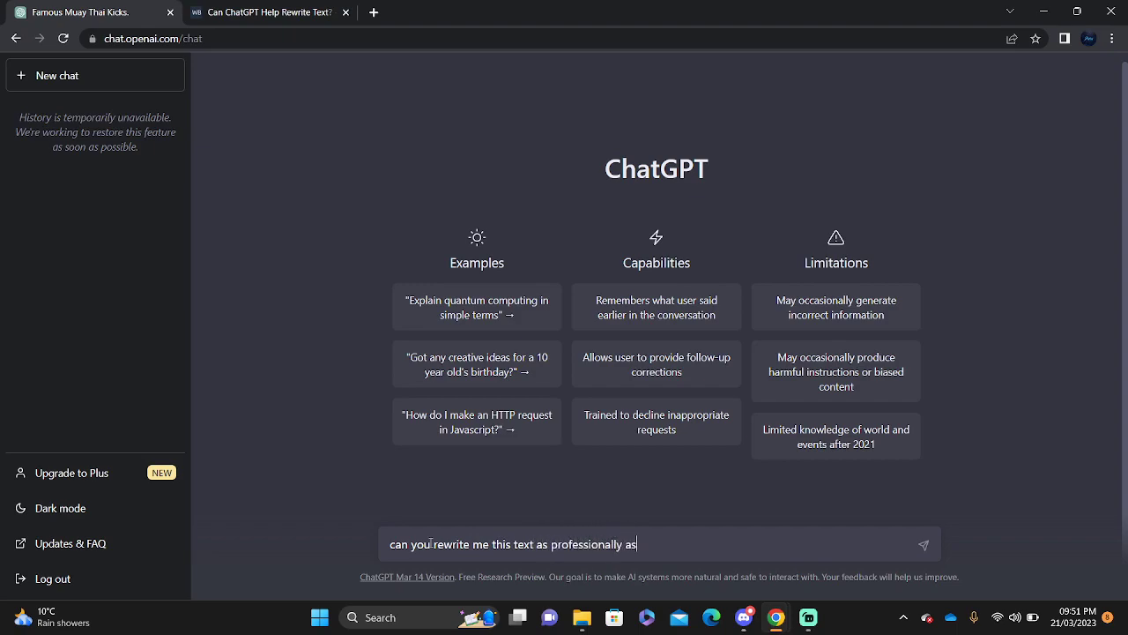
text(possible: ")
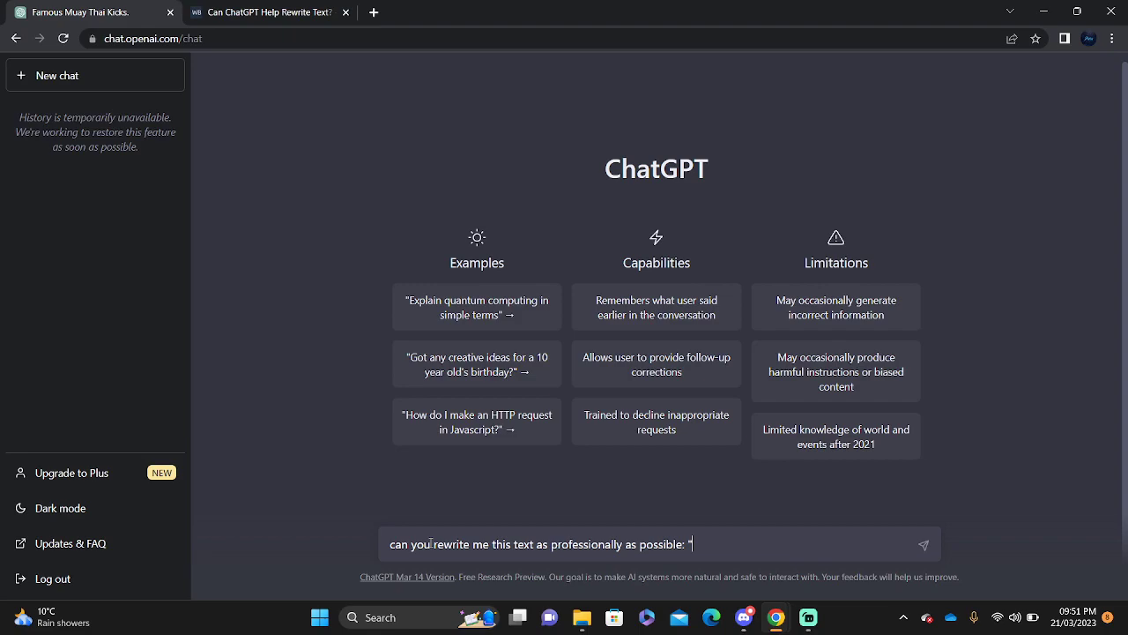
text(Mitochondria is the powe)
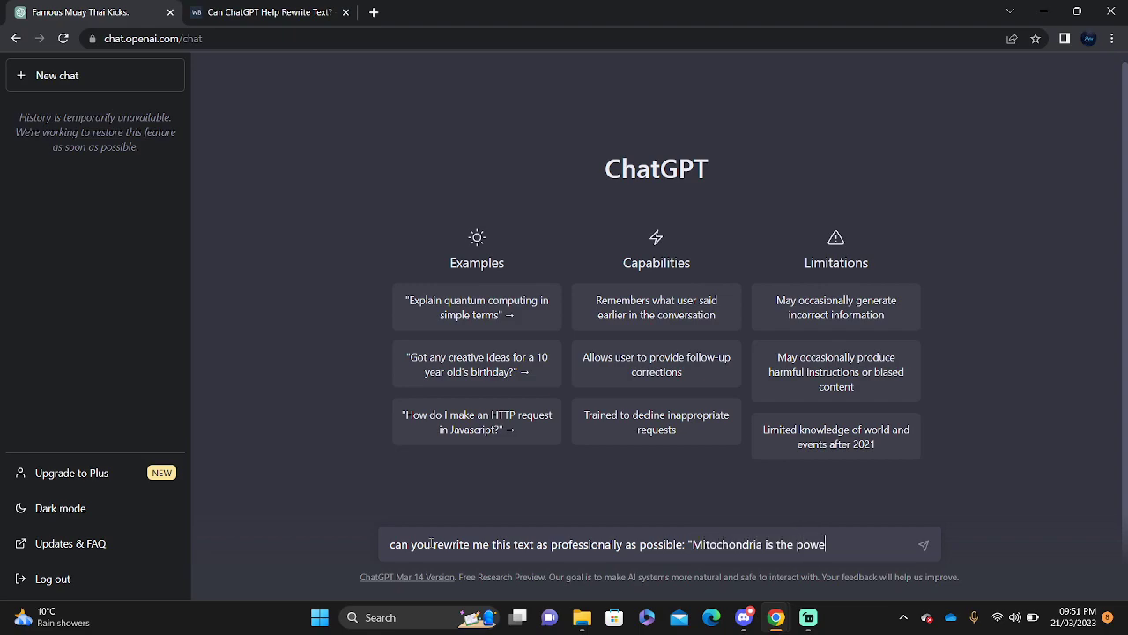
text(r house of the cell")
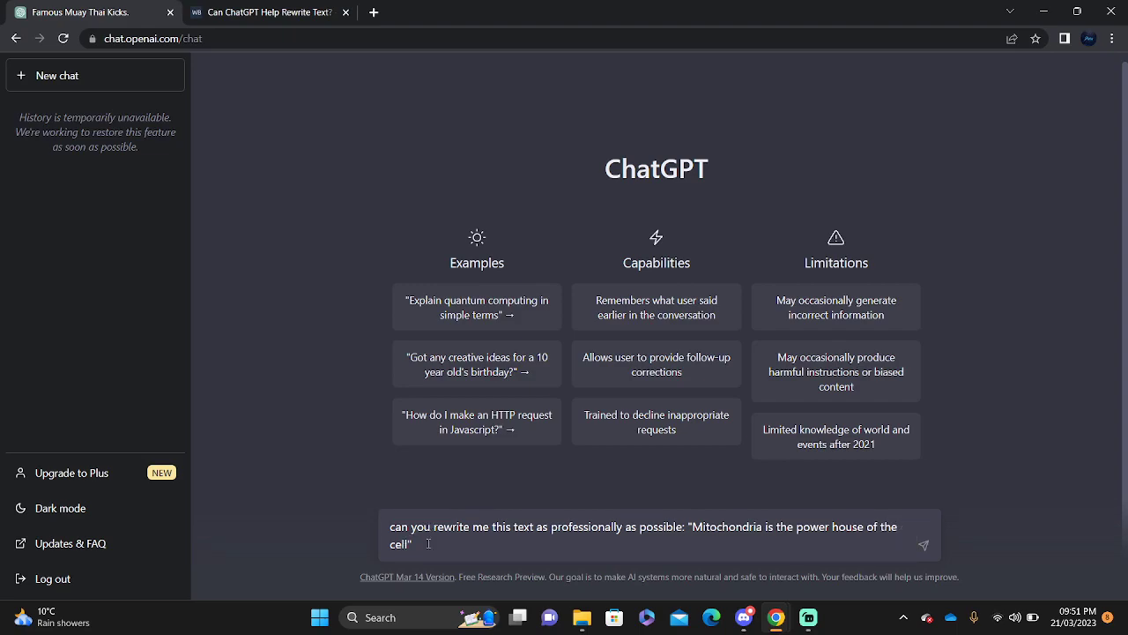
click(924, 543)
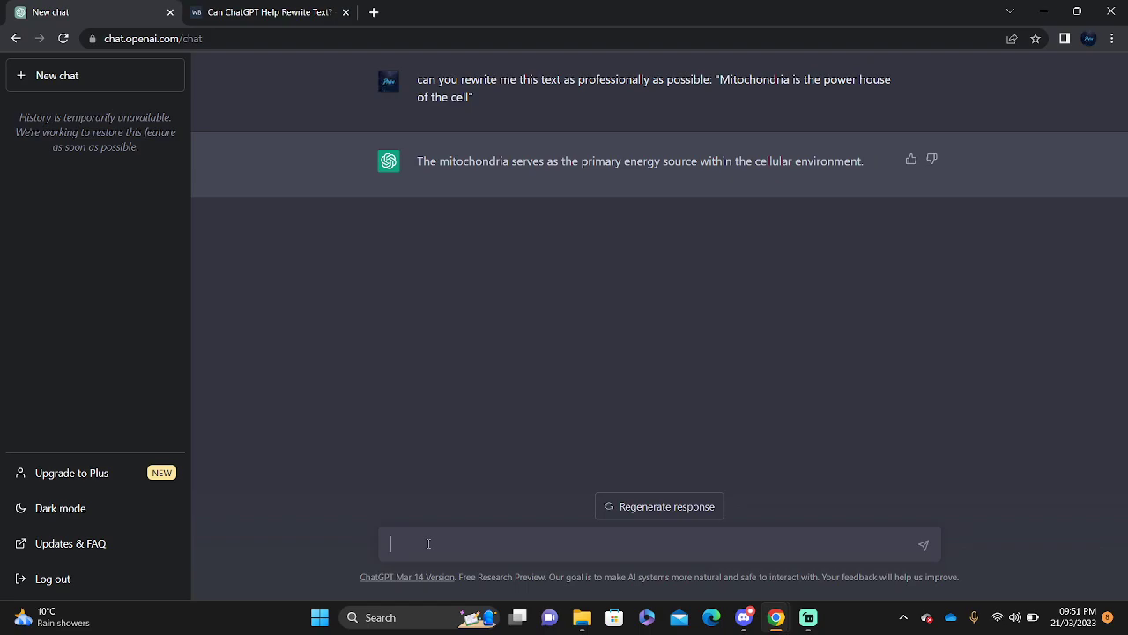
- Highlight part of the reply "The mitochondria serves as the primary energy source within the cellular environment."
drag(547, 161, 654, 161)
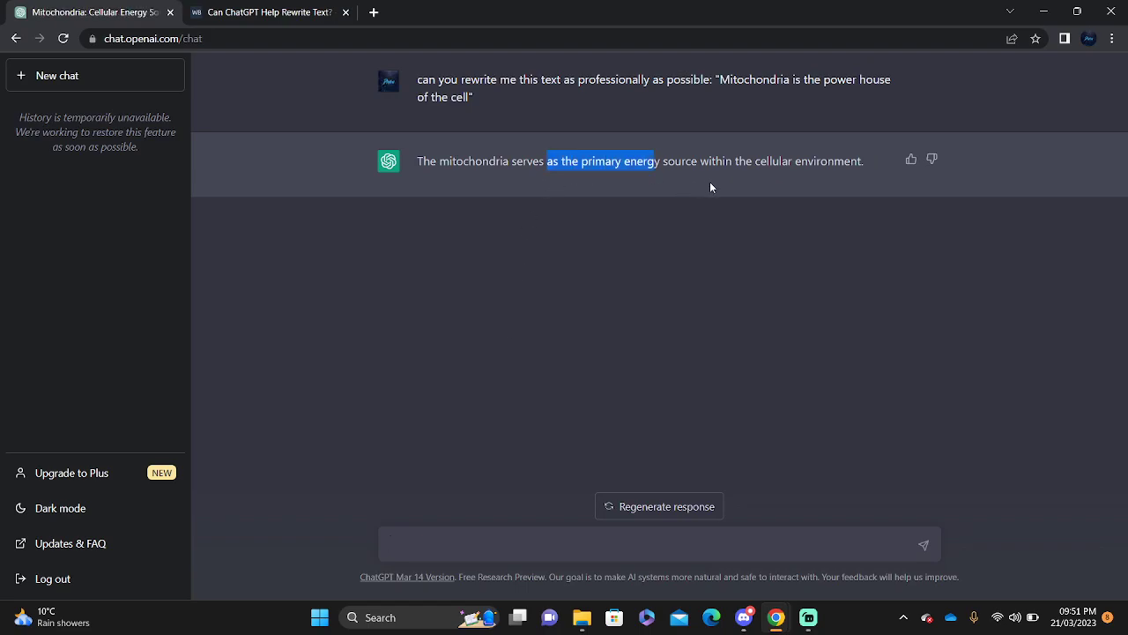
mouse_move(804, 306)
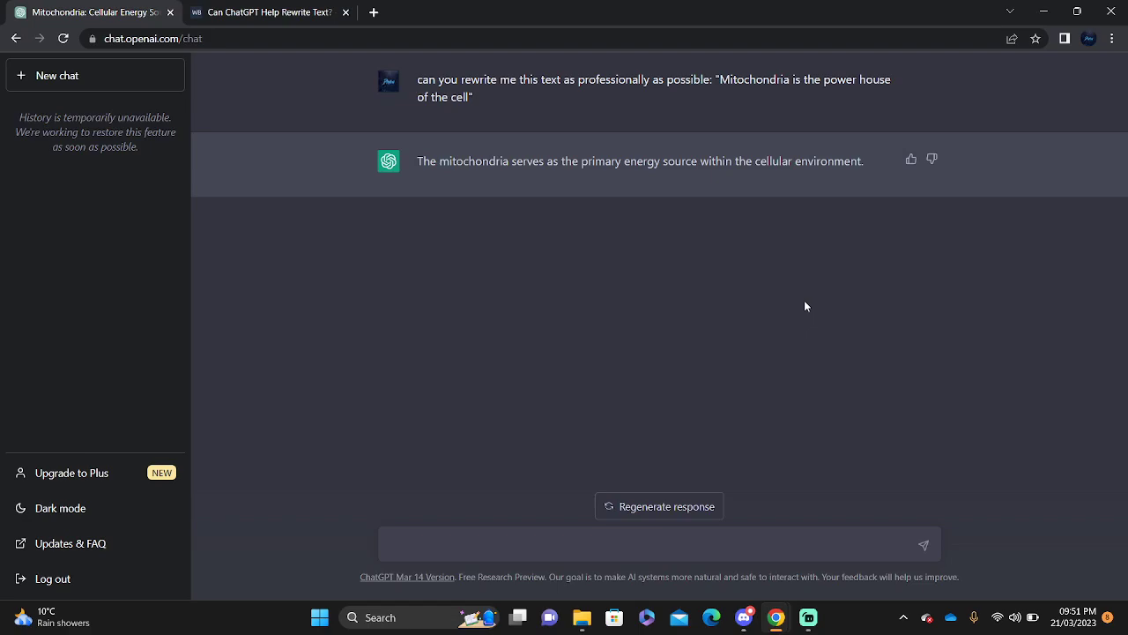
mouse_move(487, 97)
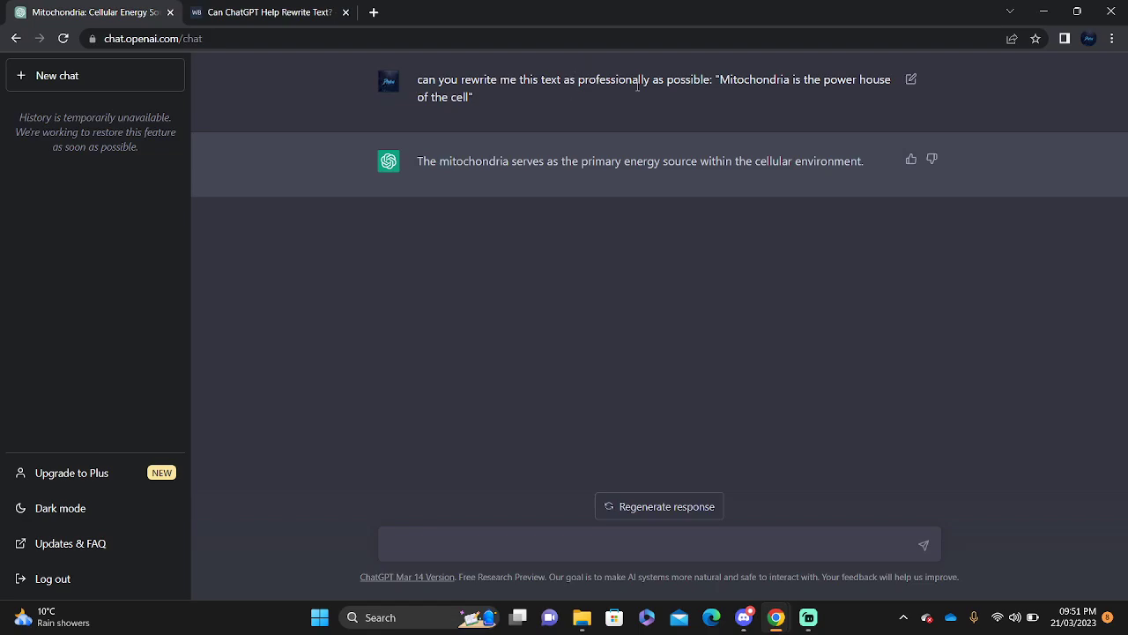
mouse_move(474, 331)
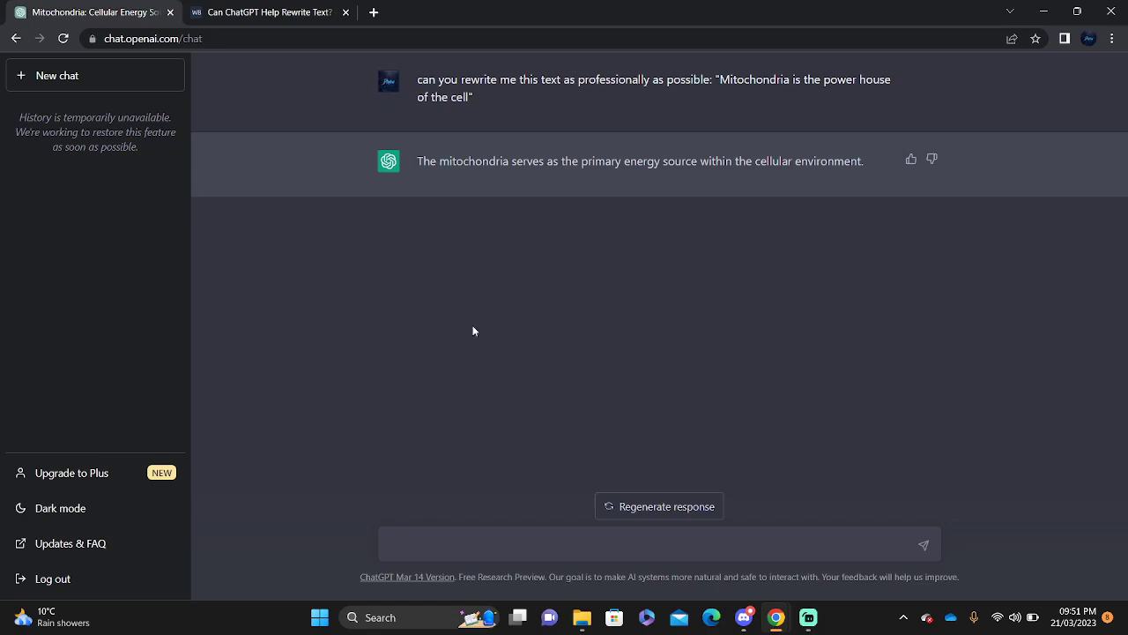